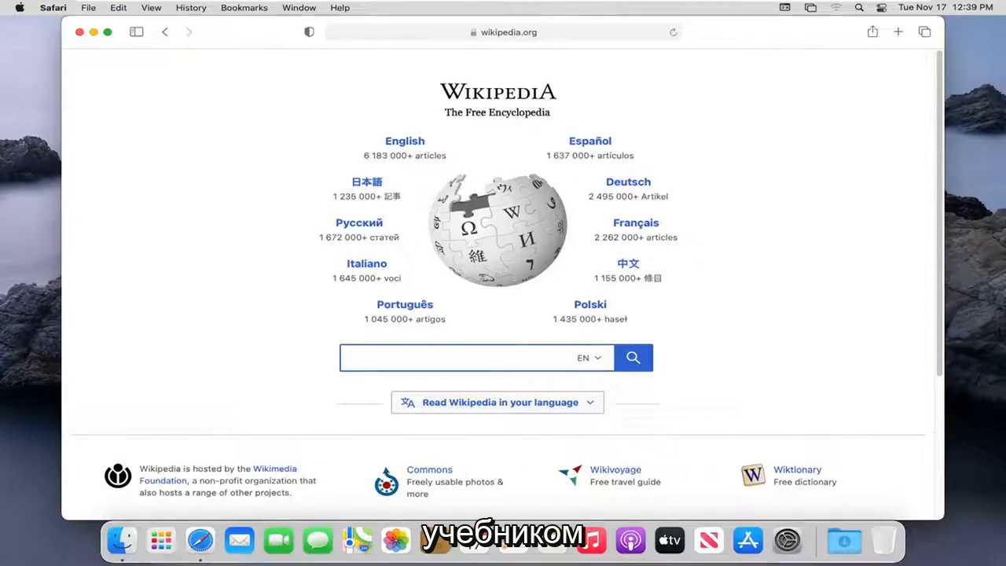
Open Safari's Preferences window from the Safari menu.
left_click(472, 357)
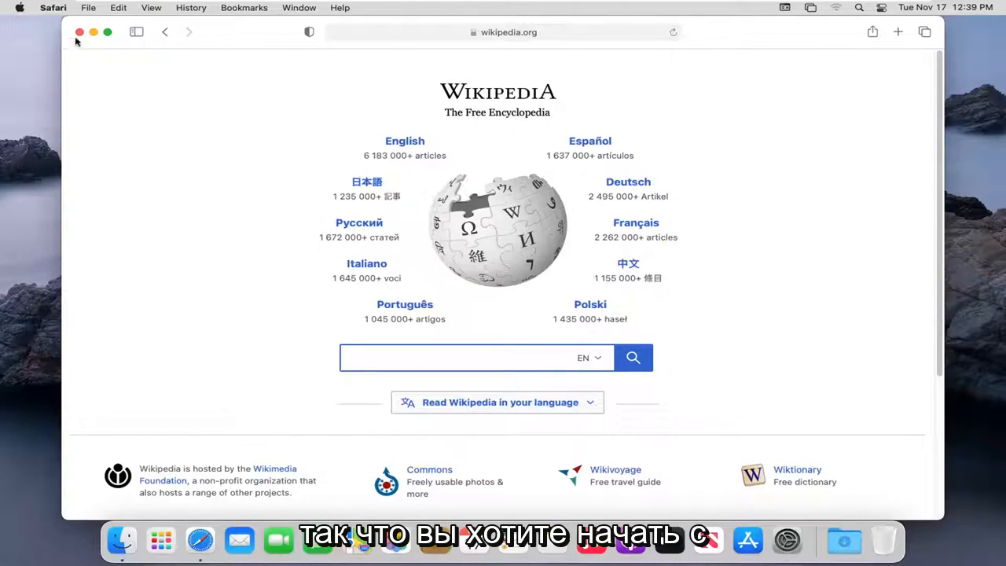
mouse_move(296, 324)
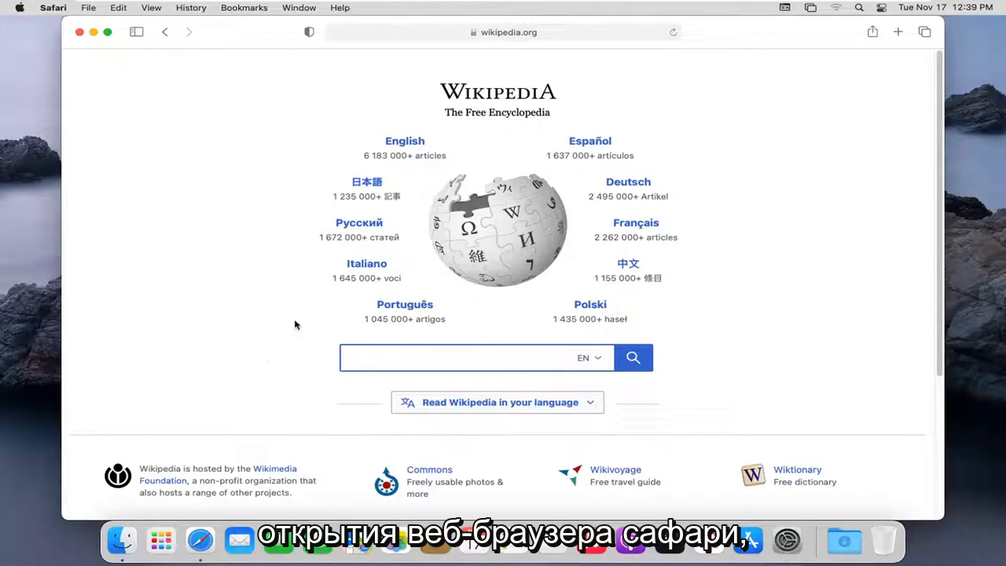
mouse_move(52, 18)
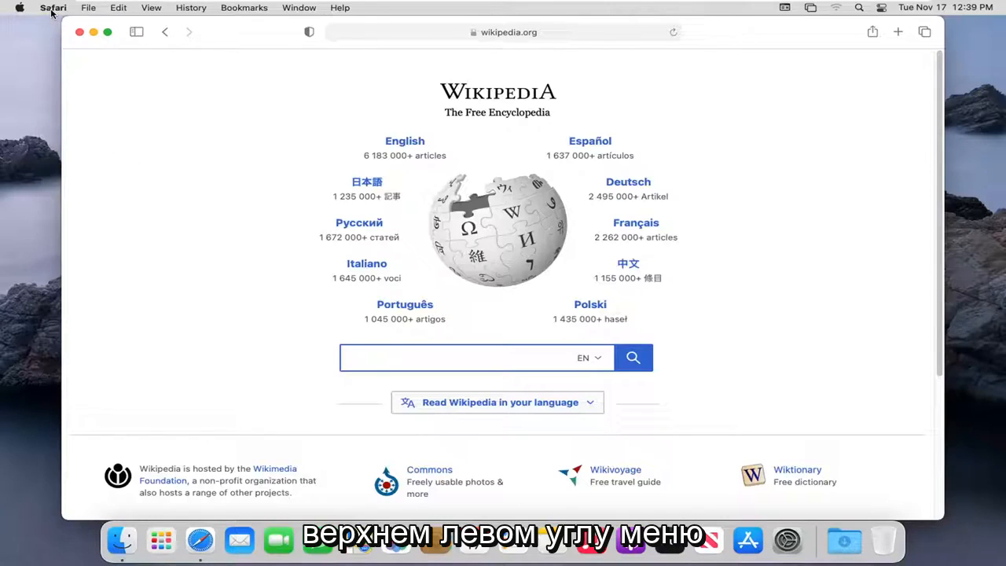
left_click(52, 7)
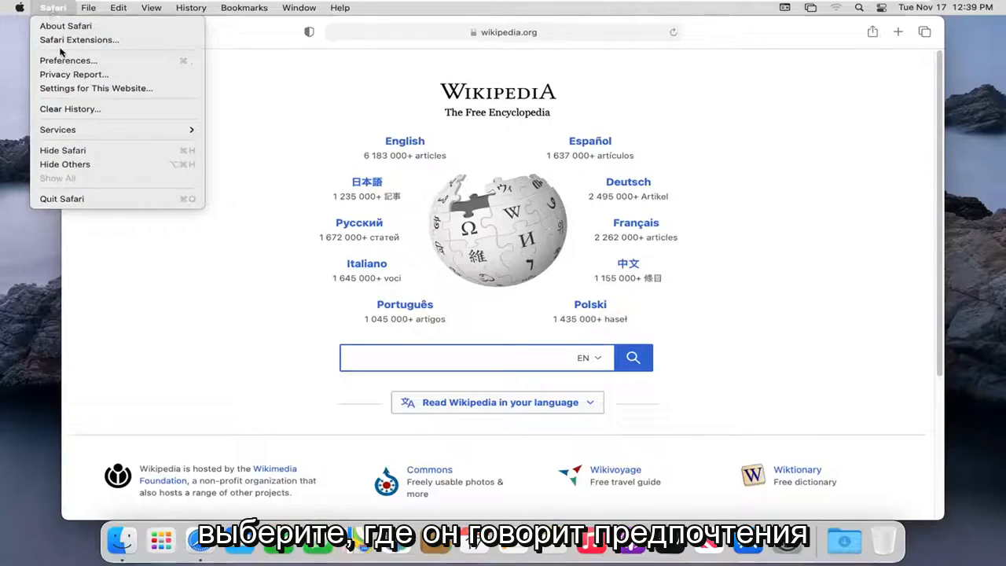
mouse_move(68, 60)
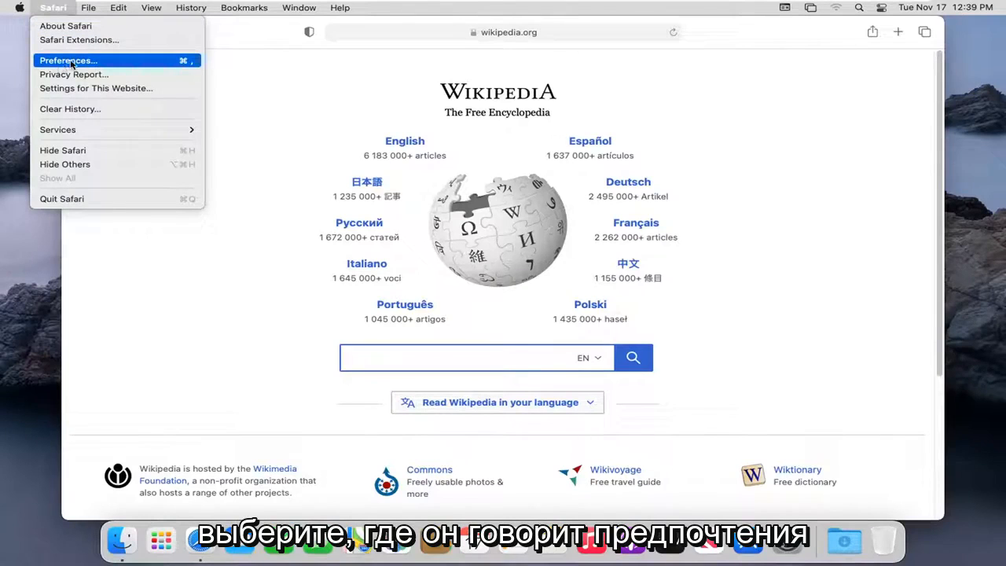
left_click(68, 61)
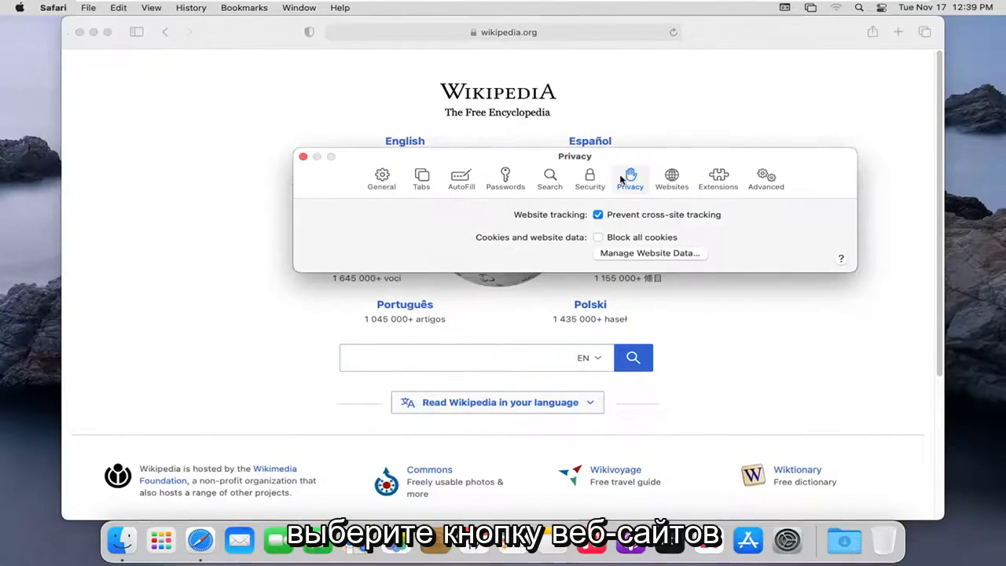
Look through the Websites and General panes, then switch to the Privacy pane.
left_click(672, 178)
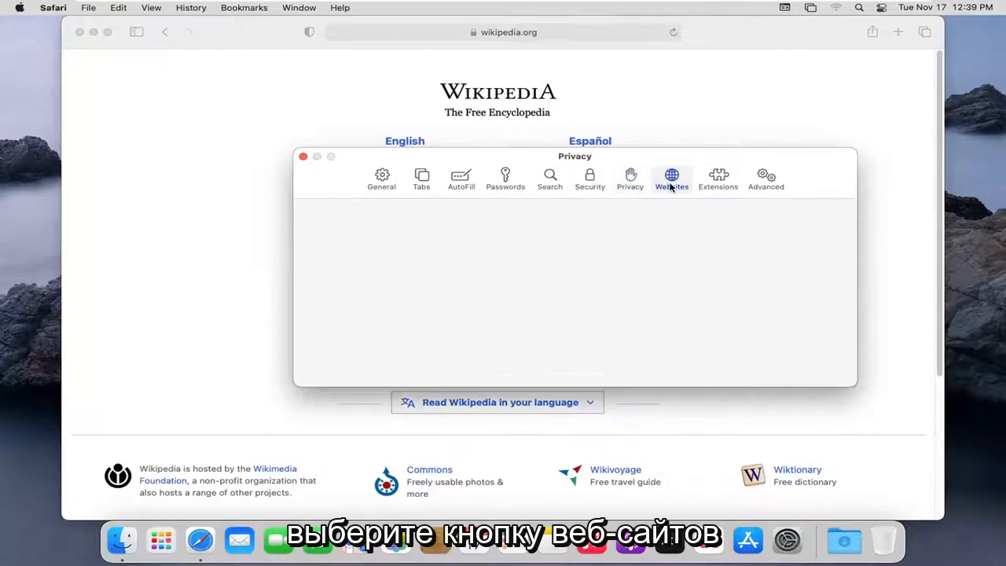
left_click(671, 179)
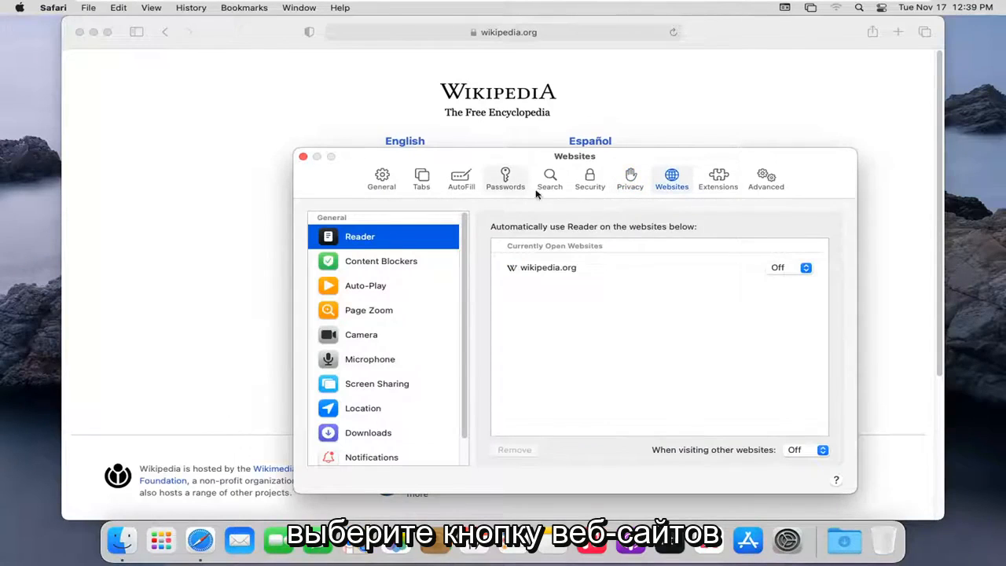
mouse_move(382, 177)
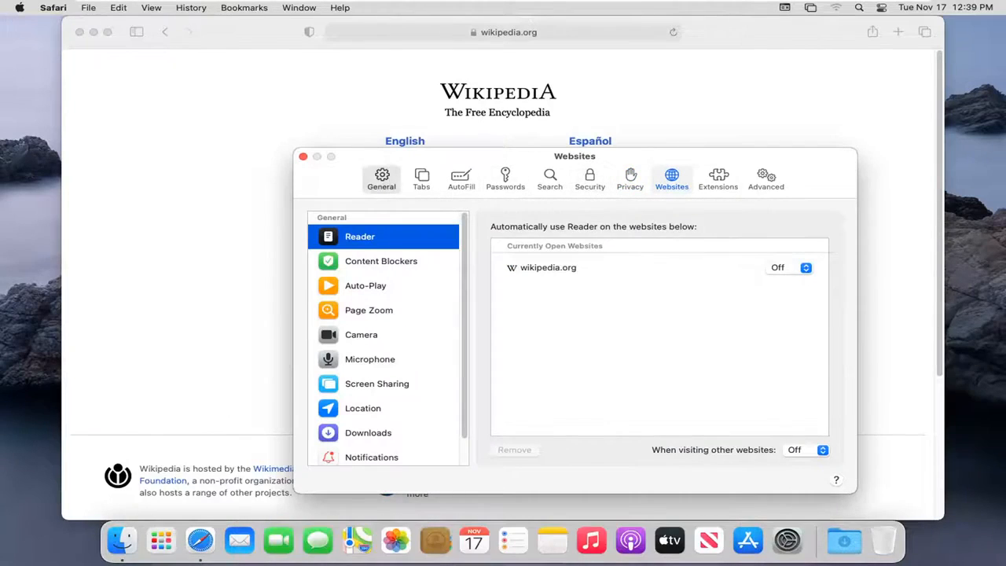
left_click(382, 177)
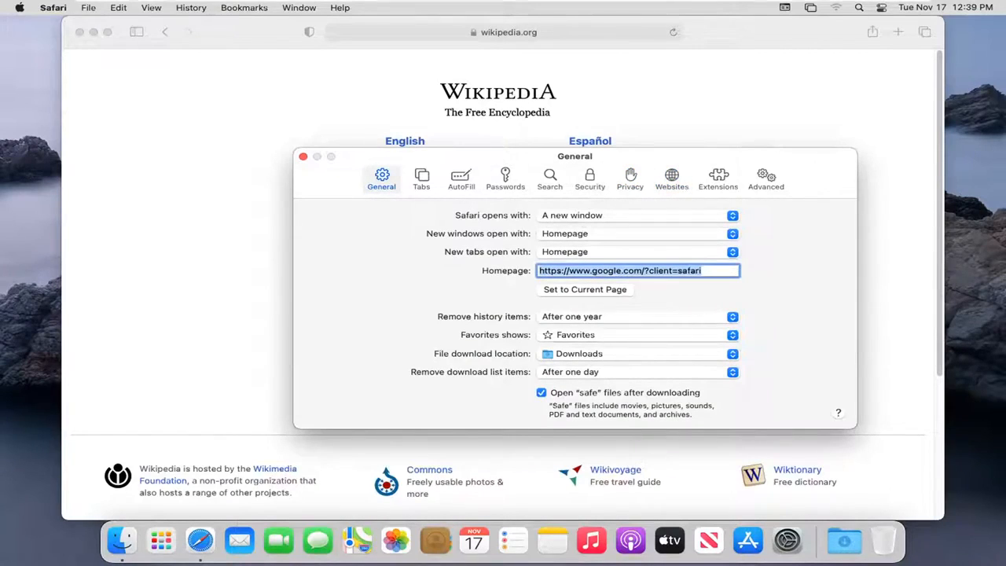
mouse_move(799, 384)
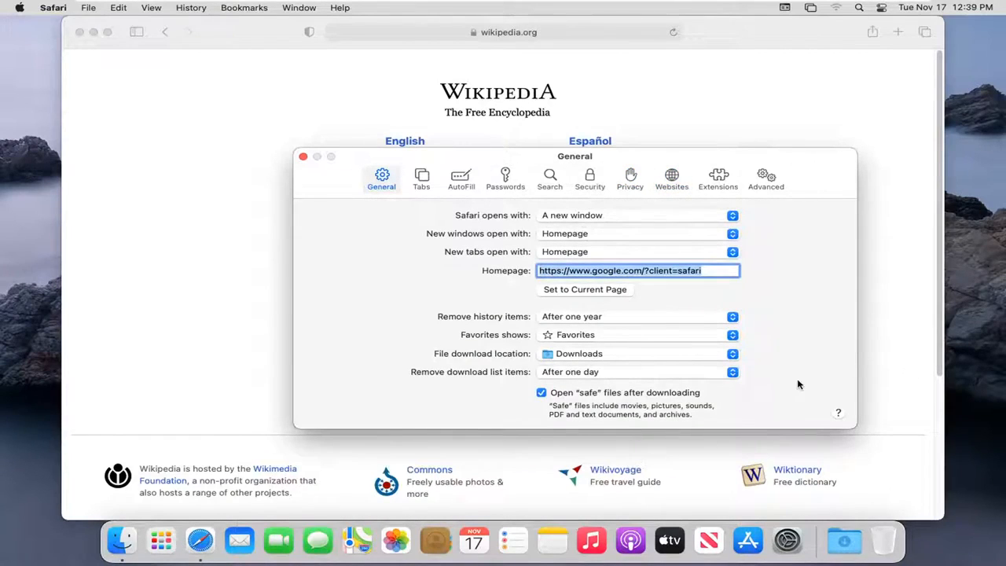
left_click(629, 177)
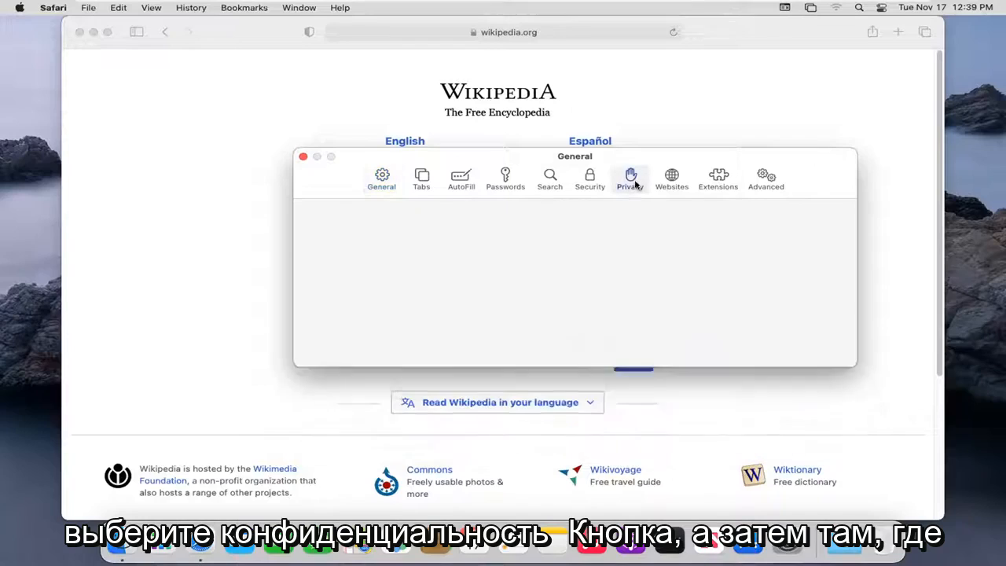
Open Manage Website Data and request Remove All for the five listed websites.
left_click(629, 177)
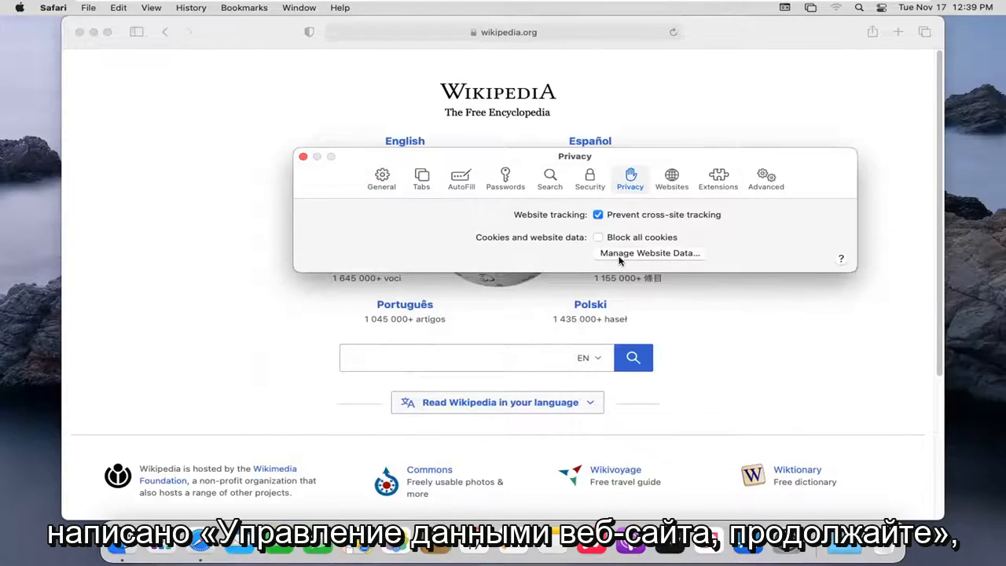
left_click(650, 253)
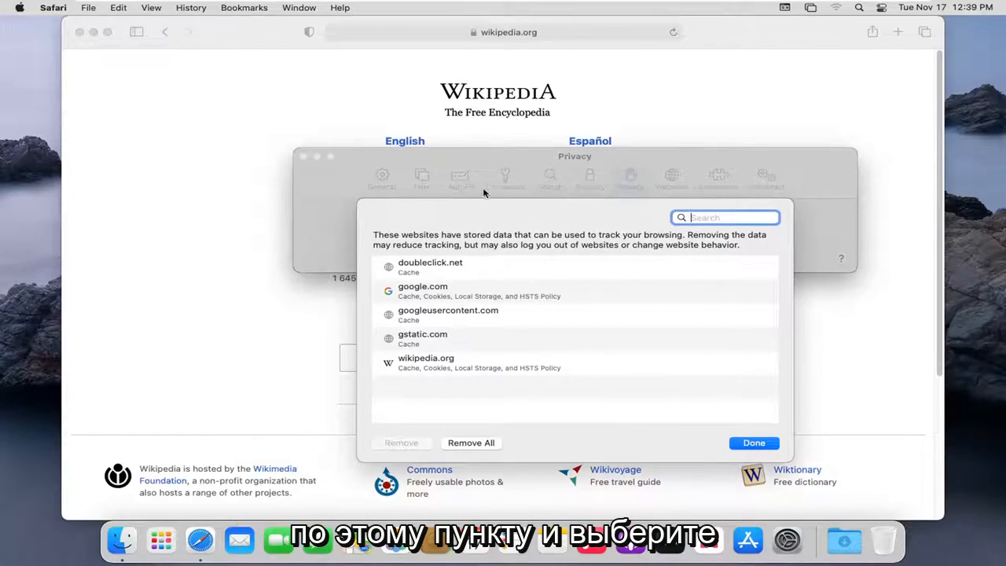
mouse_move(416, 283)
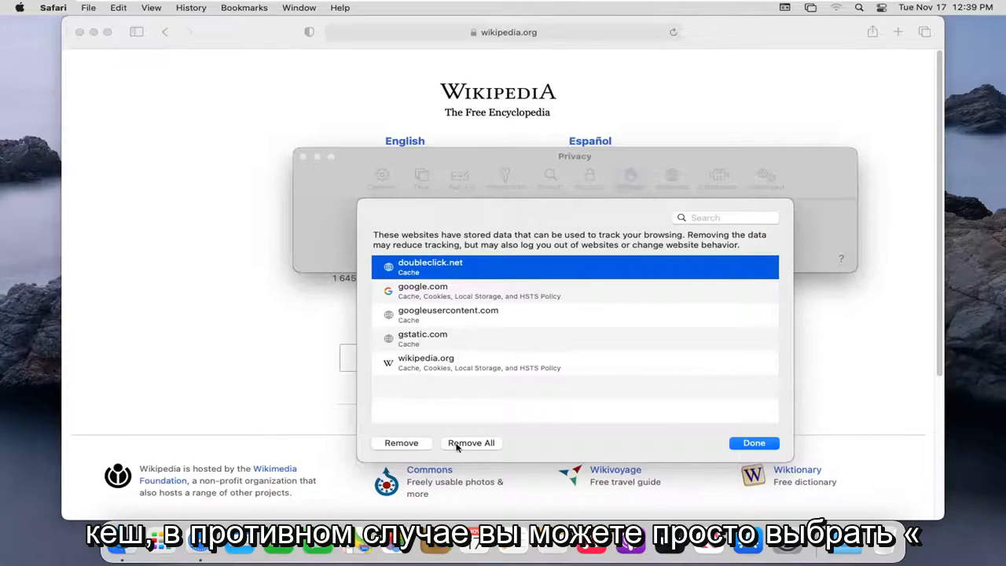
left_click(471, 442)
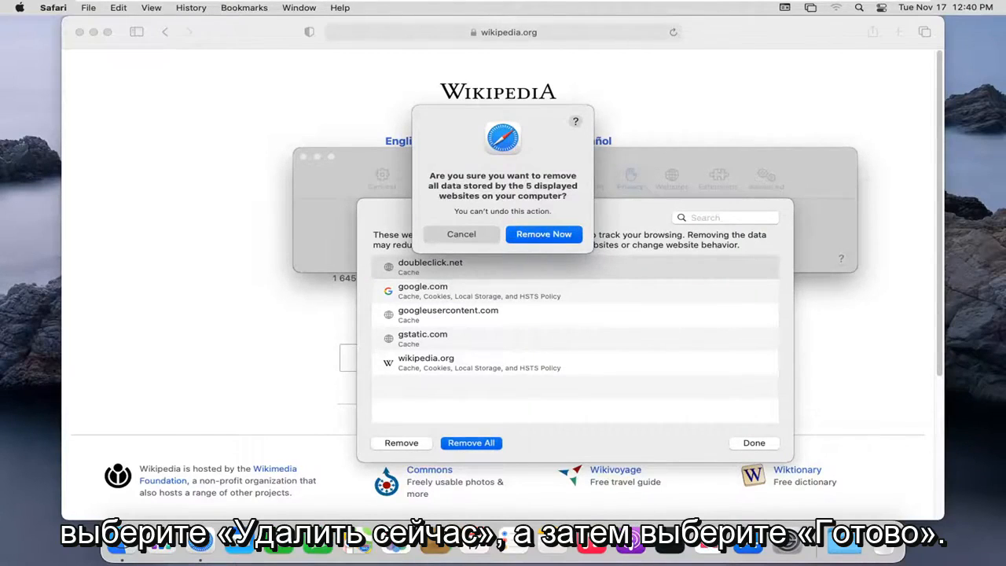
Confirm Remove Now, dismiss the emptied data list, and close the Preferences window.
left_click(544, 234)
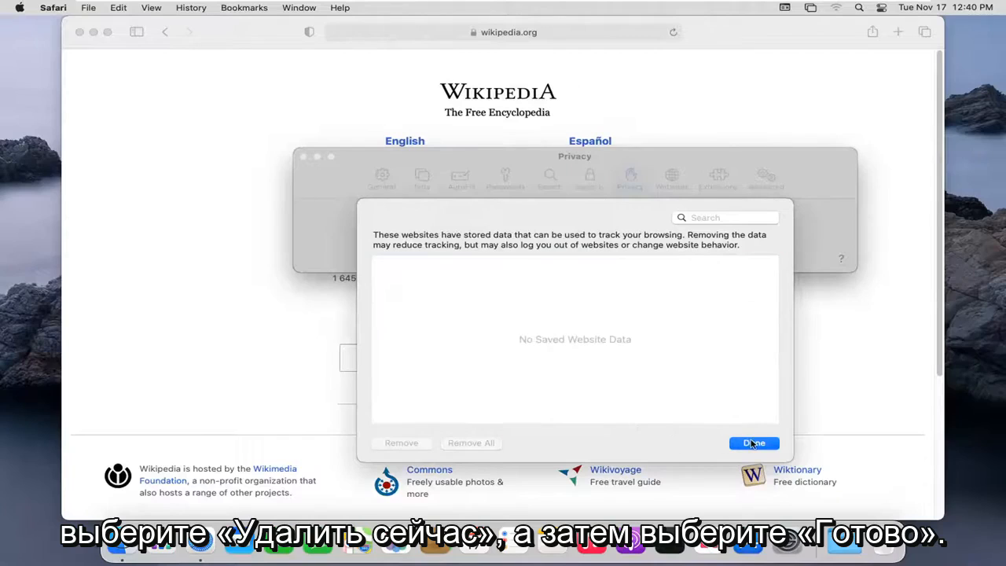
left_click(753, 442)
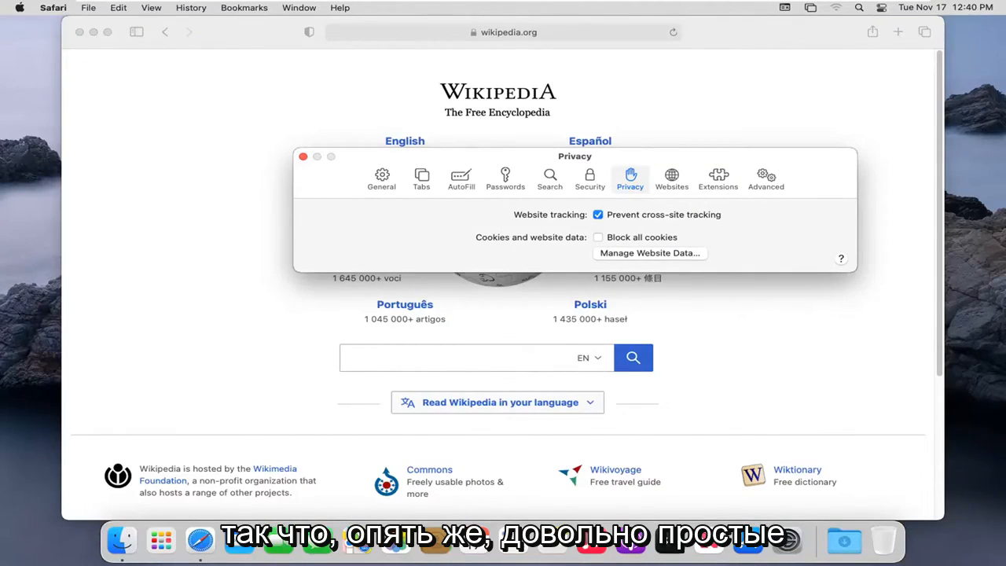
mouse_move(302, 156)
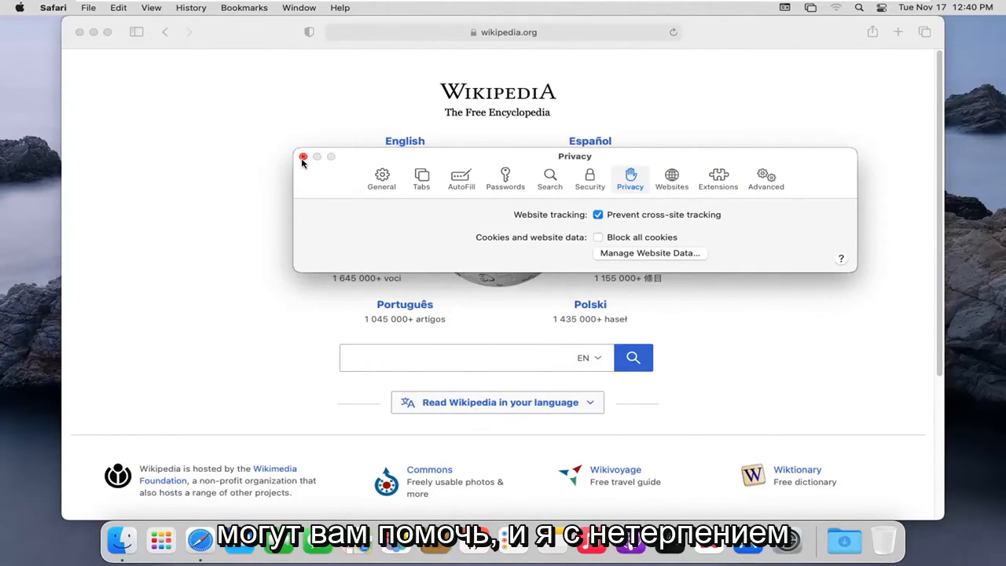
left_click(303, 157)
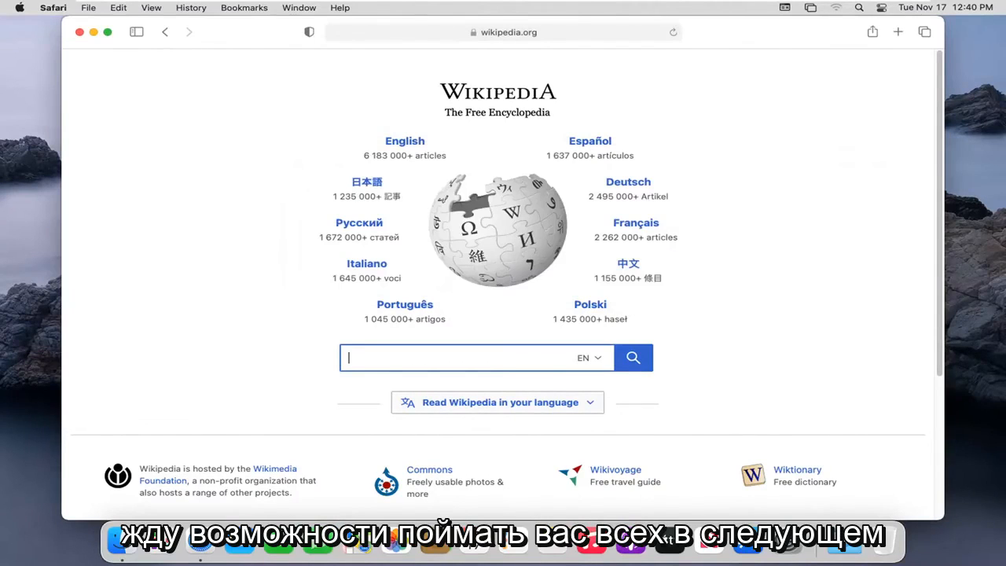